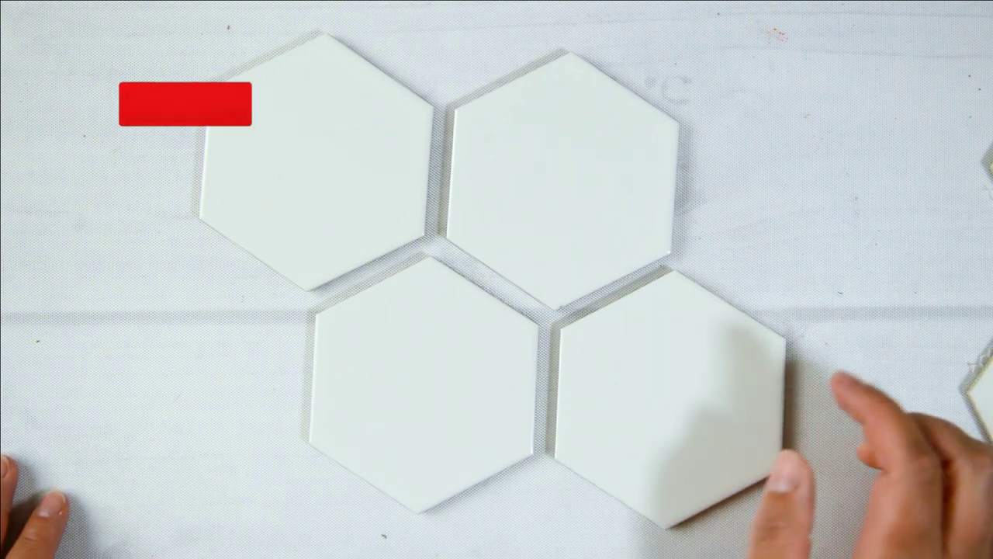
{"action": "left_click", "coordinate": [185, 104]}
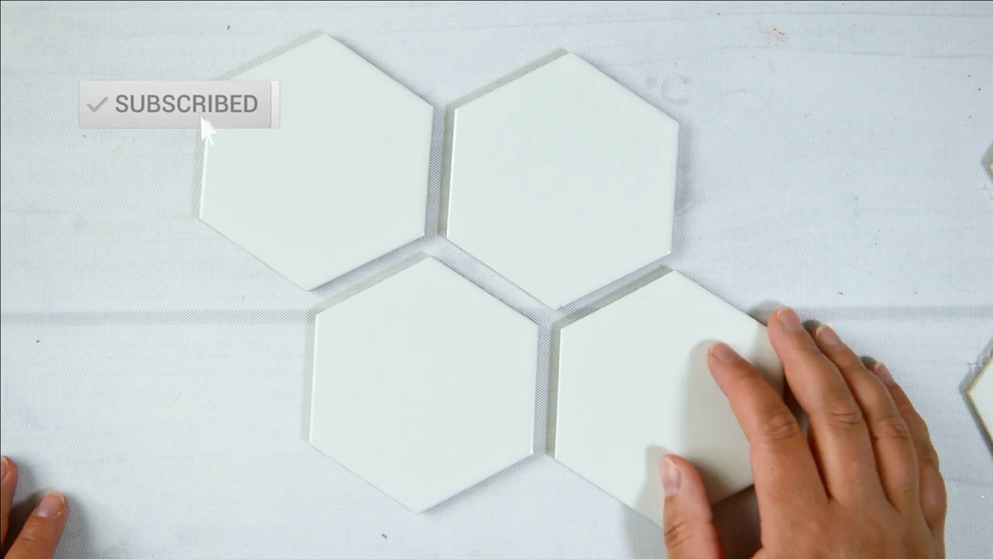